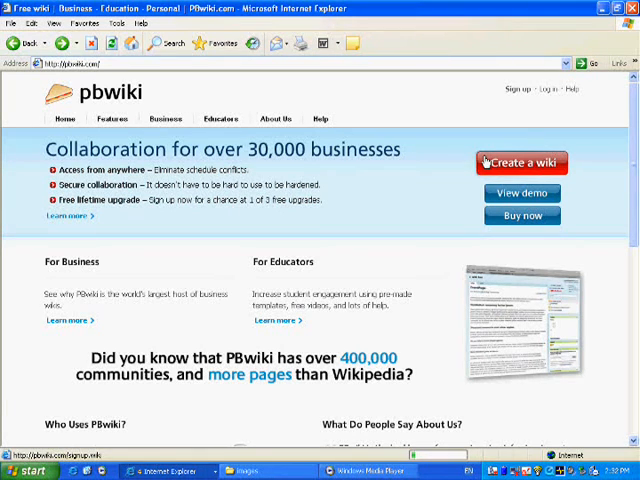
Begin a new wiki sign-up and fill in the name, email and password account details.
{"action": "left_click", "coordinate": [520, 162]}
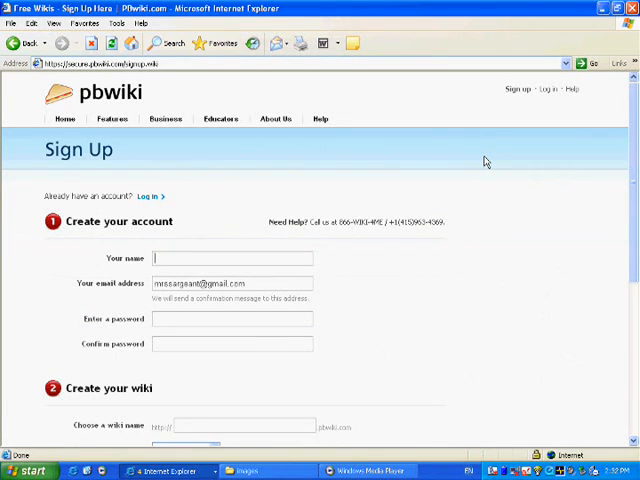
{"action": "type", "text": "cindy sargeant"}
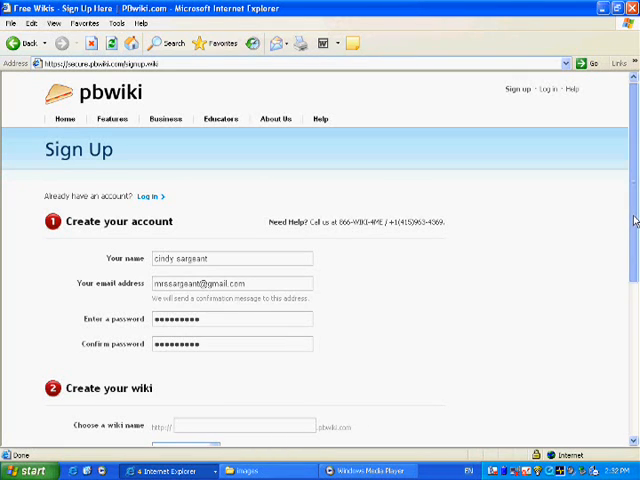
{"action": "scroll", "scroll_direction": "down", "scroll_amount": 3}
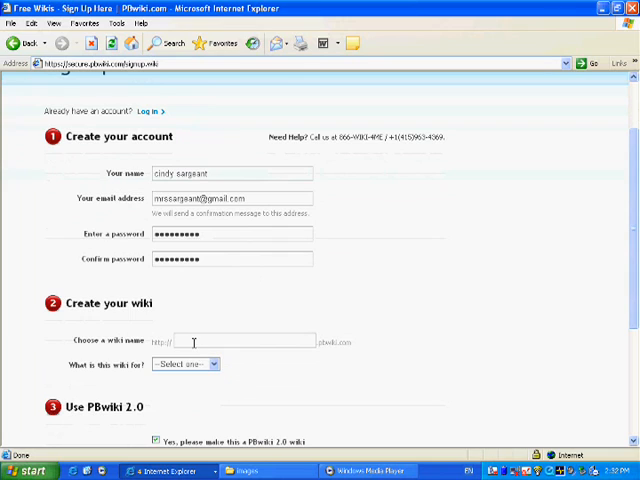
{"action": "type", "text": "mrs"}
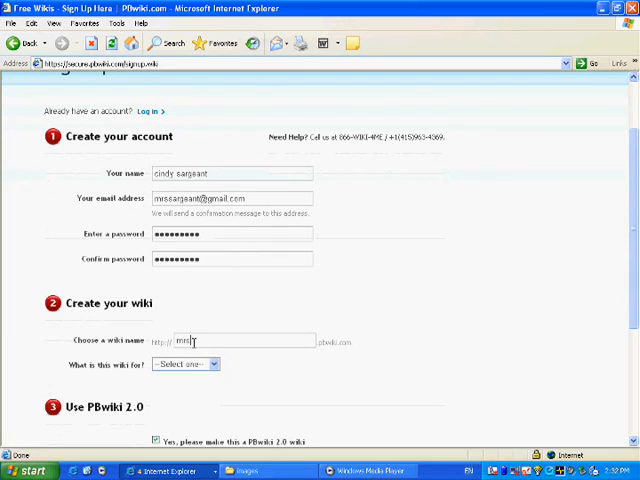
{"action": "type", "text": "s"}
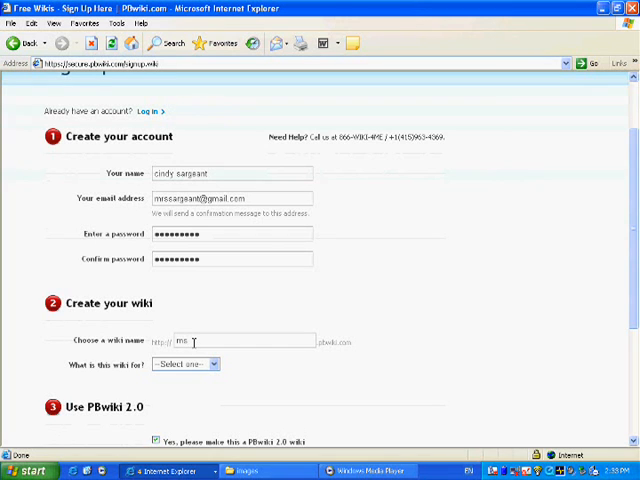
{"action": "type", "text": "s"}
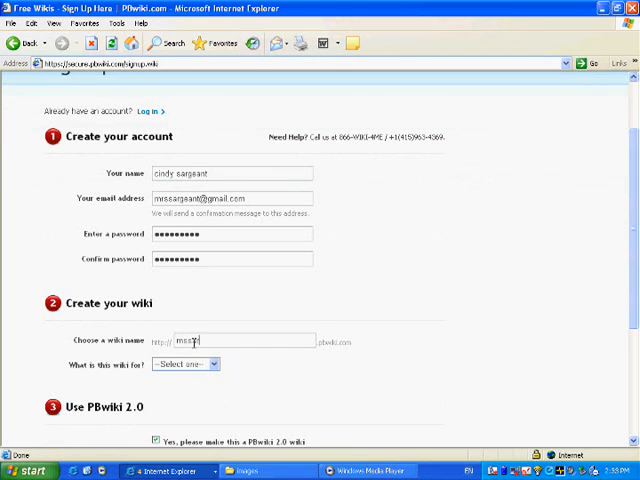
Name the wiki mssargeant, set its purpose to education with PBwiki 2.0, and submit the sign-up.
{"action": "type", "text": "mssargeant"}
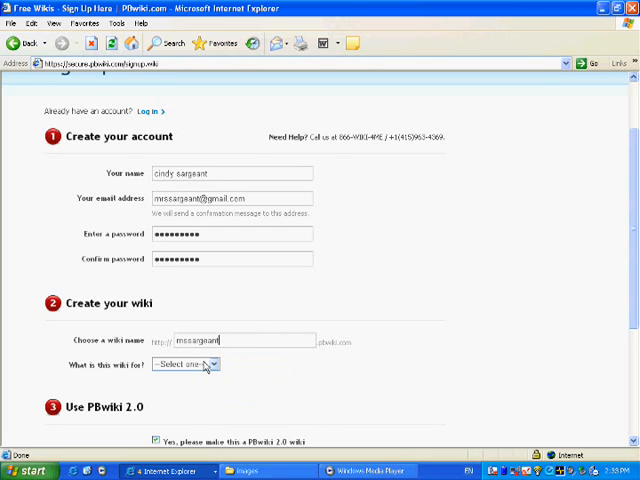
{"action": "left_click", "coordinate": [184, 364]}
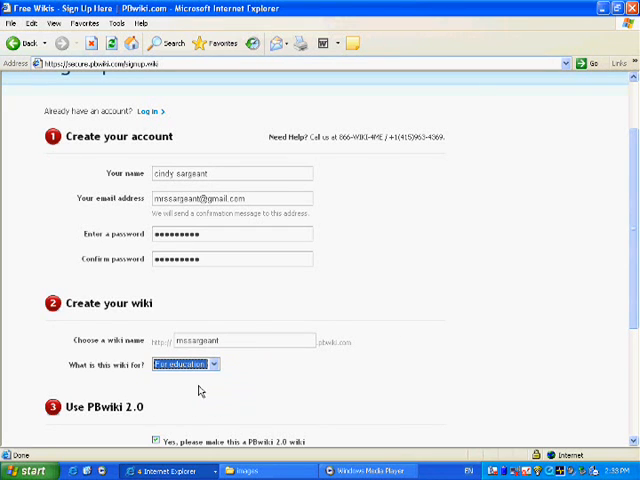
{"action": "scroll", "scroll_direction": "down", "scroll_amount": 3}
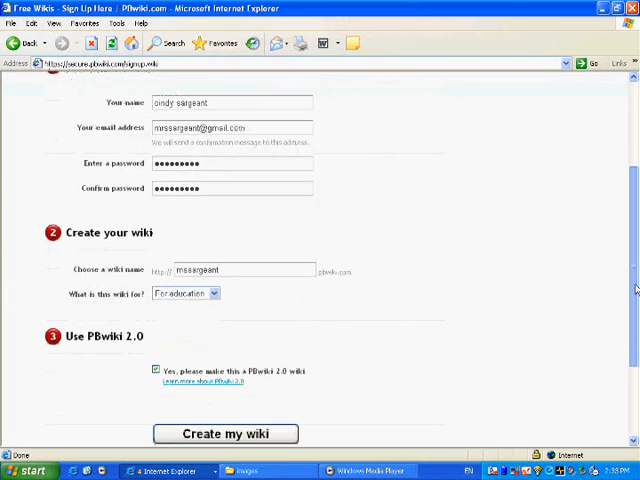
{"action": "scroll", "scroll_direction": "down", "scroll_amount": 3}
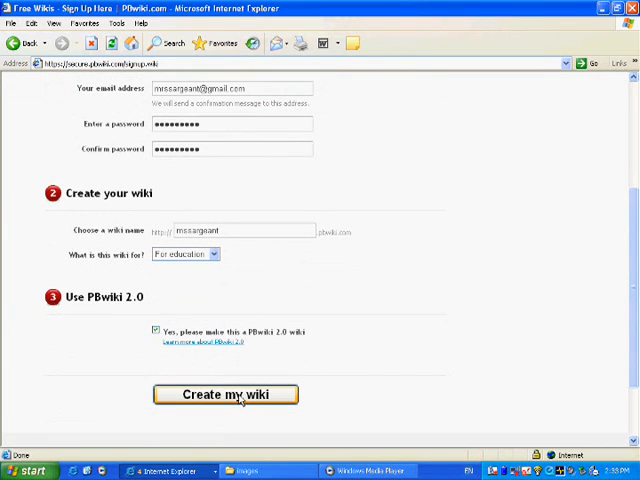
{"action": "left_click", "coordinate": [224, 394]}
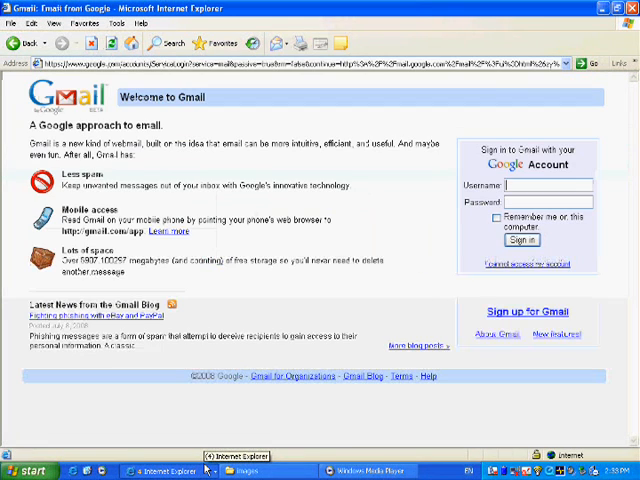
Sign into Gmail and read the 'Use your new PBwiki (mssargeant) now' welcome email.
{"action": "type", "text": "missargent"}
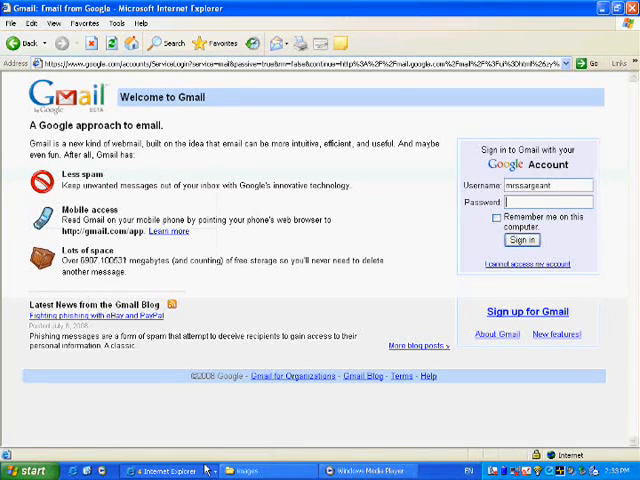
{"action": "type", "text": "••"}
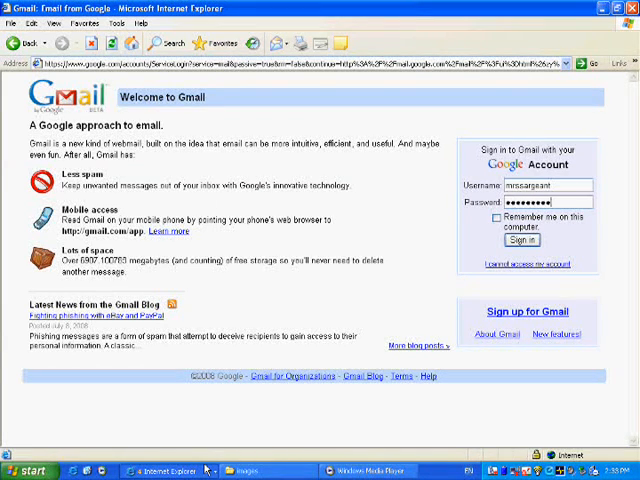
{"action": "left_click", "coordinate": [520, 240]}
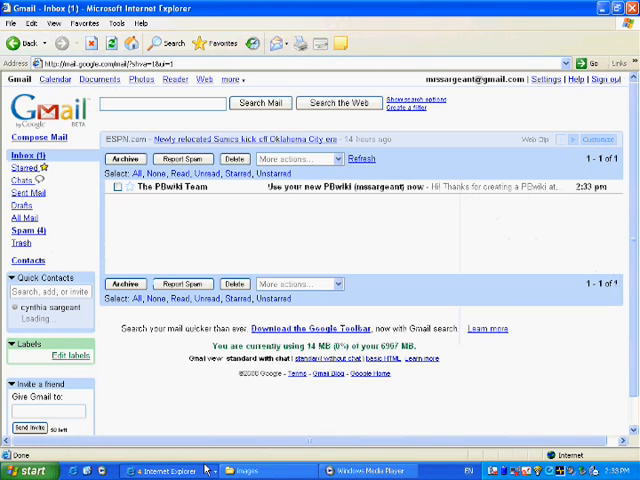
{"action": "left_click", "coordinate": [156, 470]}
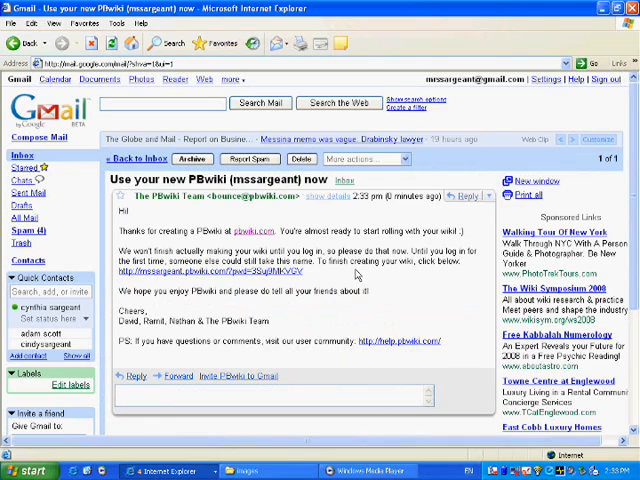
{"action": "mouse_move", "coordinate": [352, 332]}
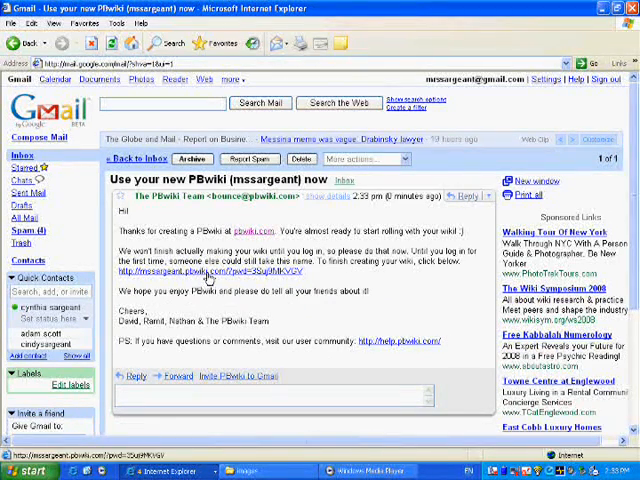
Follow the email link to activate the wiki, allowing nonsecure items and maximizing the window.
{"action": "left_click", "coordinate": [220, 268]}
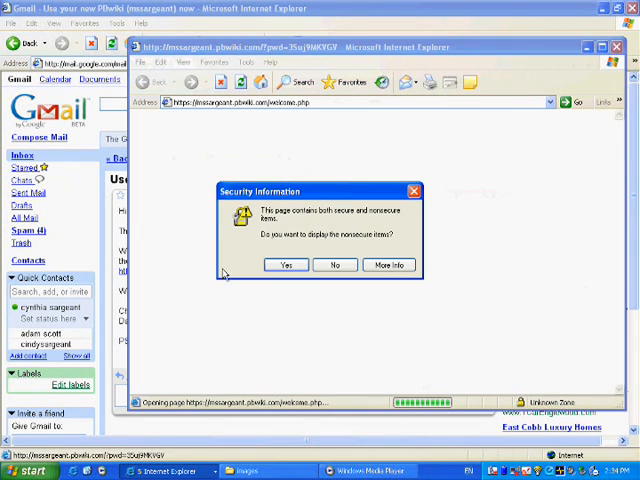
{"action": "left_click", "coordinate": [288, 264]}
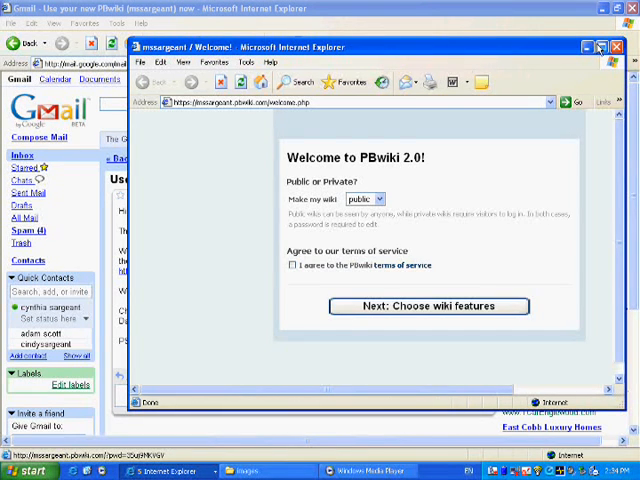
{"action": "left_click", "coordinate": [604, 46]}
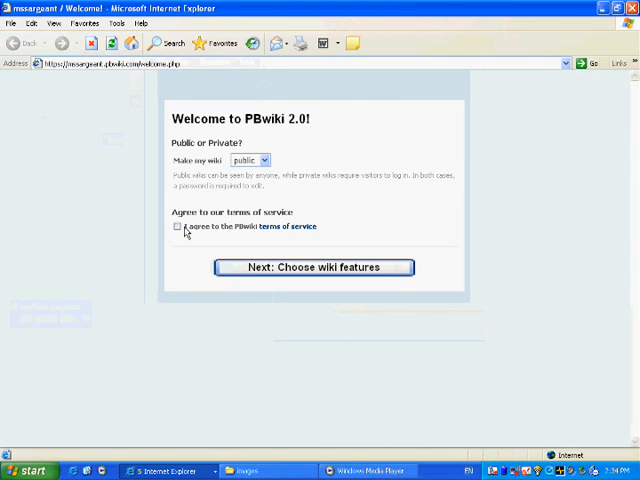
Accept the PBwiki terms of service and continue to the wiki features and upgrade offers.
{"action": "left_click", "coordinate": [176, 226]}
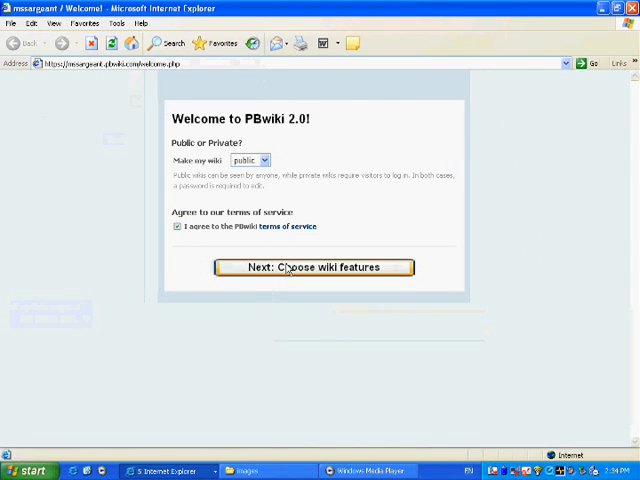
{"action": "left_click", "coordinate": [314, 268]}
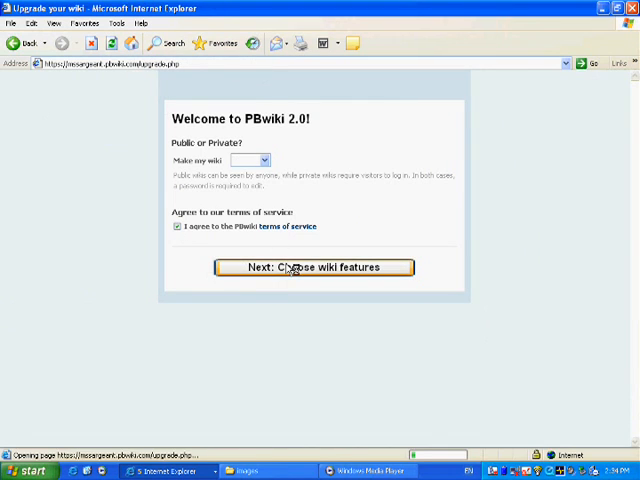
{"action": "left_click", "coordinate": [314, 268]}
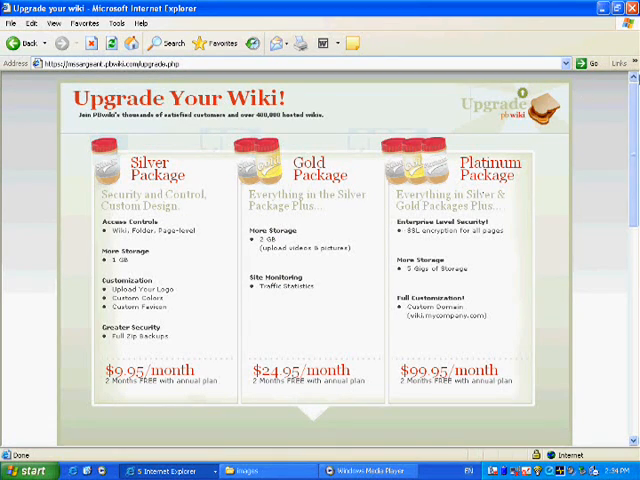
{"action": "scroll", "scroll_direction": "down", "scroll_amount": 3}
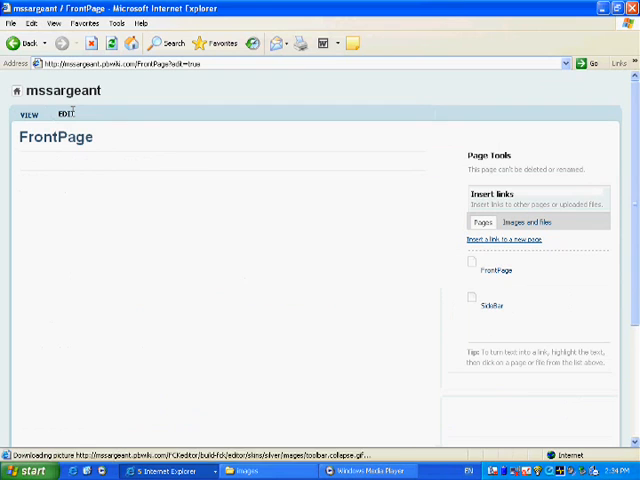
Edit the FrontPage with the heading Ms. Sargeant's Wiki and start a My favourite books line.
{"action": "left_click", "coordinate": [64, 114]}
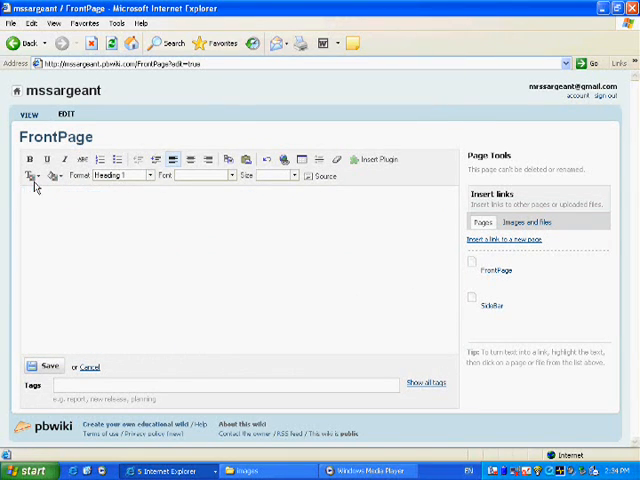
{"action": "type", "text": "M"}
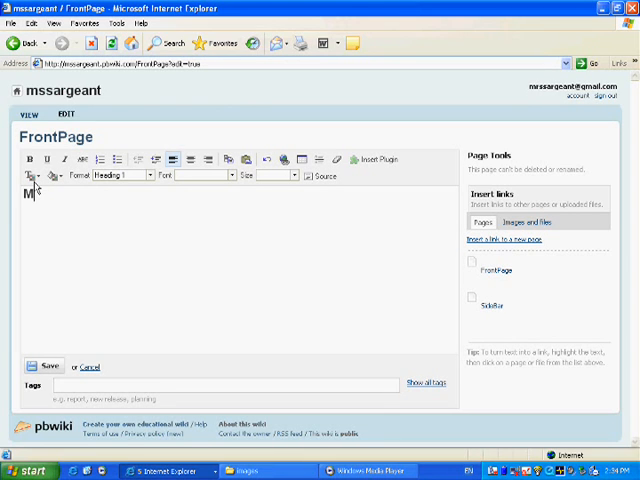
{"action": "type", "text": "r"}
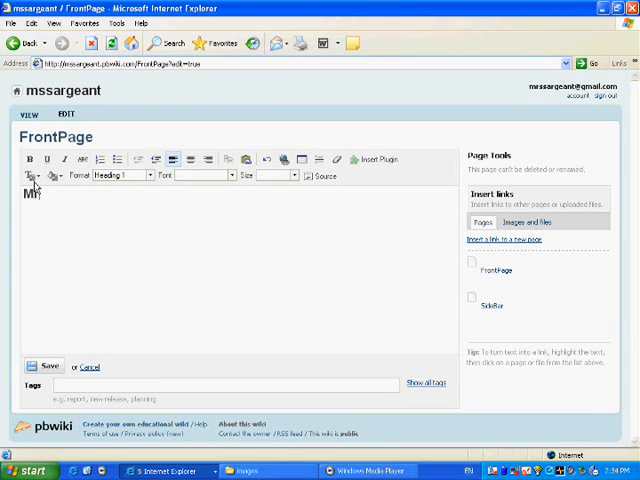
{"action": "type", "text": "s. S"}
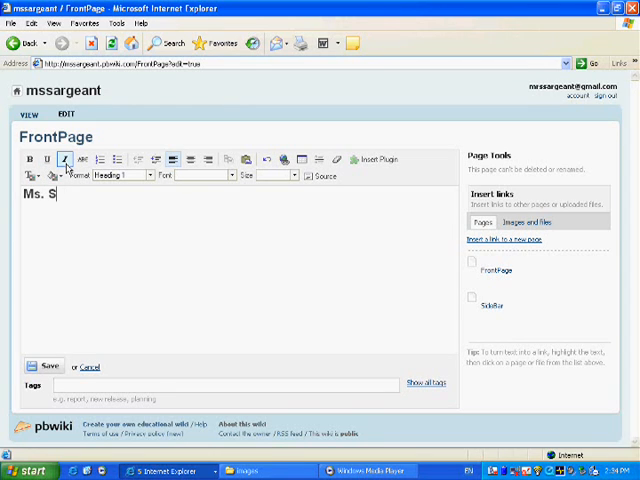
{"action": "type", "text": "argeant"}
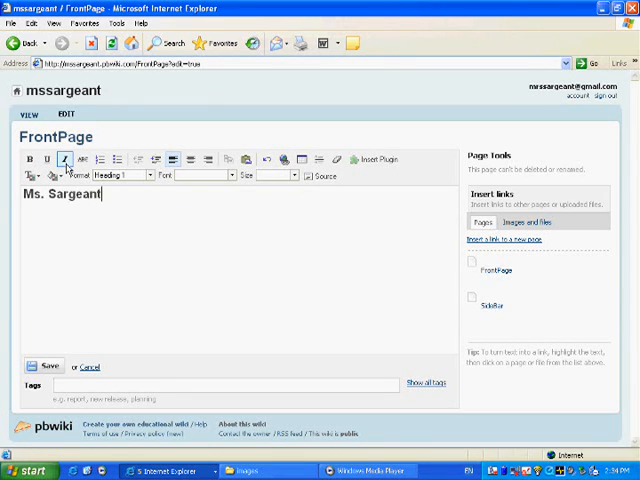
{"action": "type", "text": "'s"}
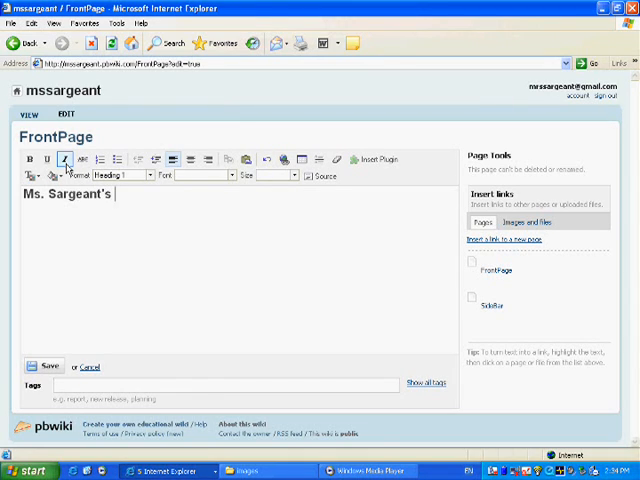
{"action": "type", "text": "Wiki"}
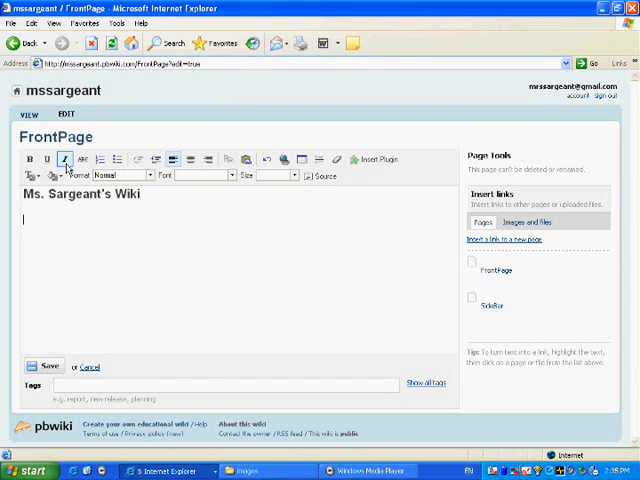
{"action": "type", "text": "My favourite books"}
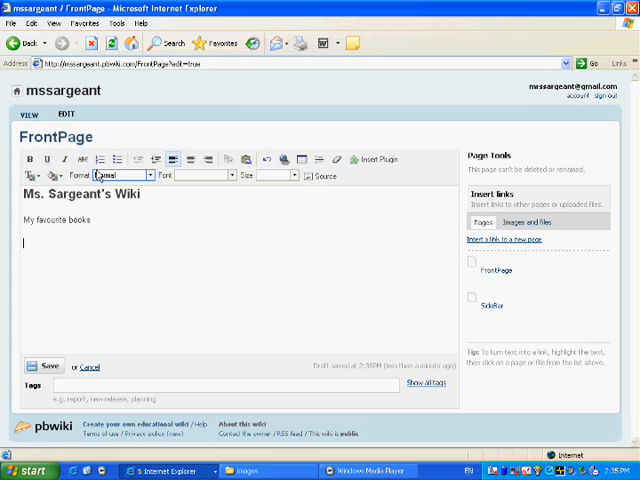
List A Fine Balance, Life of Pi and The Glass Castle as bullets under My favourite books.
{"action": "left_click", "coordinate": [120, 160]}
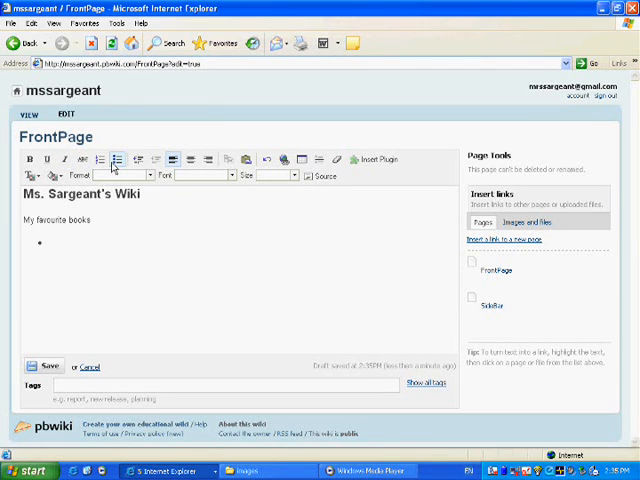
{"action": "type", "text": "A fine"}
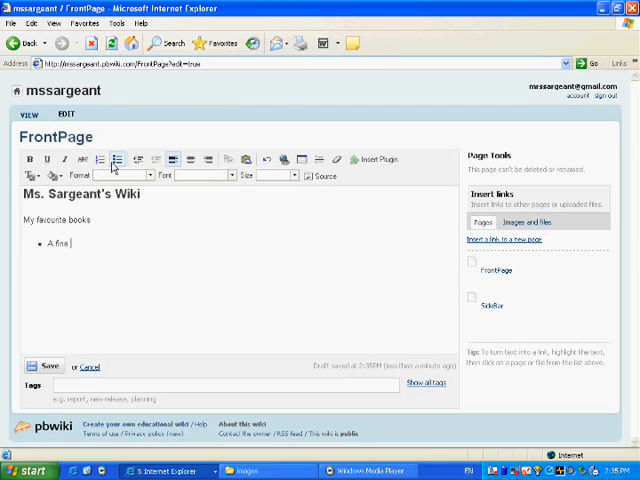
{"action": "type", "text": "Balance"}
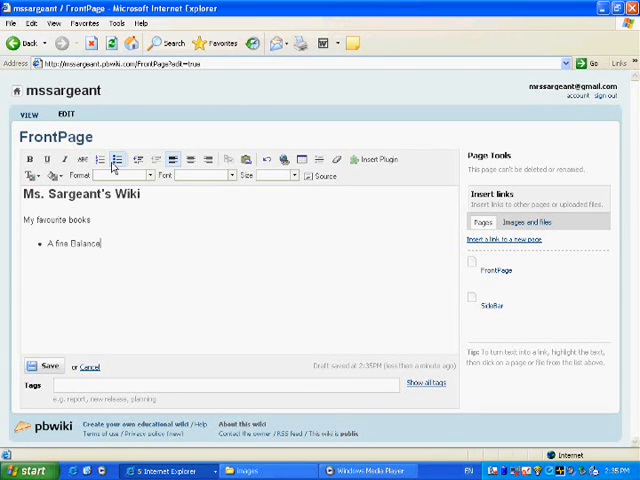
{"action": "type", "text": "Li"}
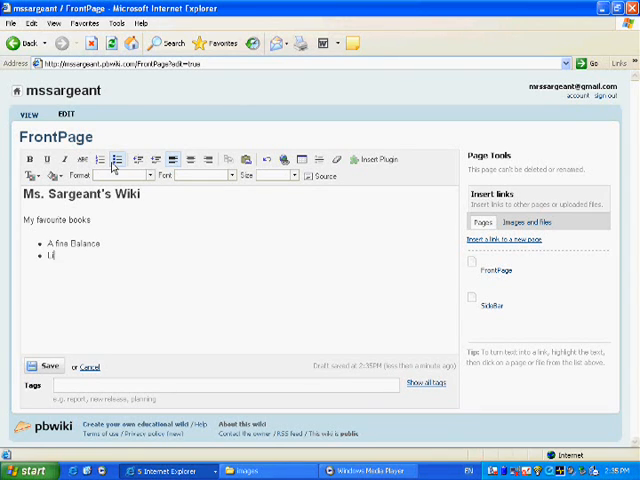
{"action": "type", "text": "Life of Pi"}
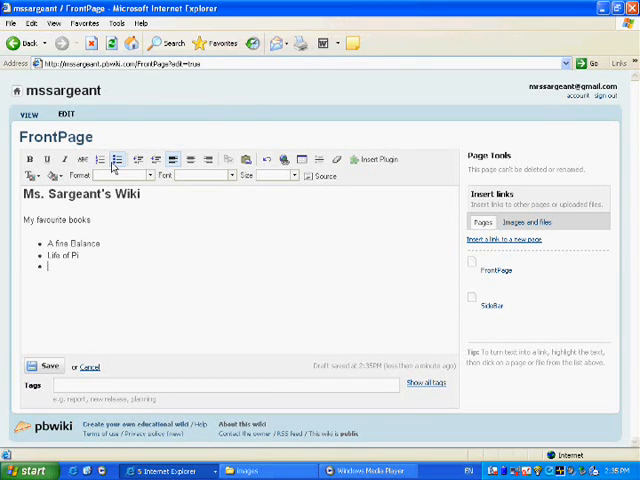
{"action": "type", "text": "The Glass Castle"}
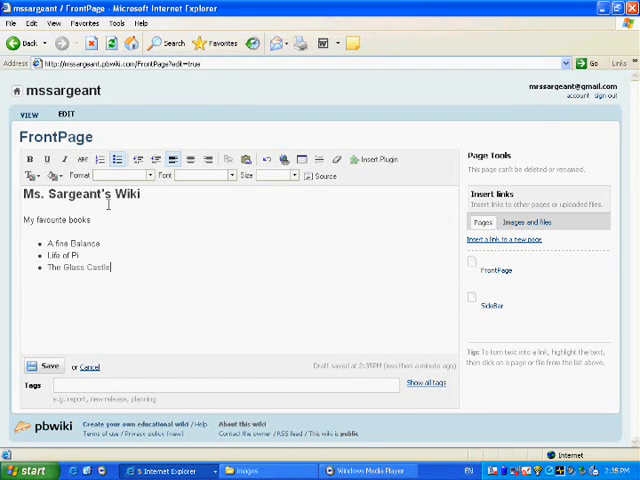
Colour the Ms. Sargeant's Wiki heading text blue.
{"action": "triple_click", "coordinate": [70, 192]}
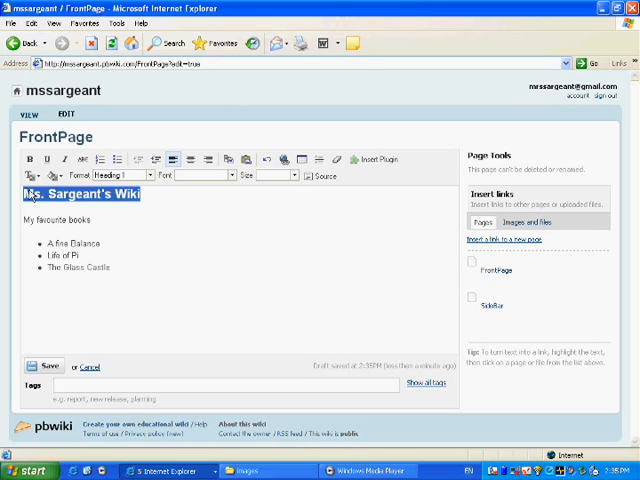
{"action": "left_click", "coordinate": [30, 176]}
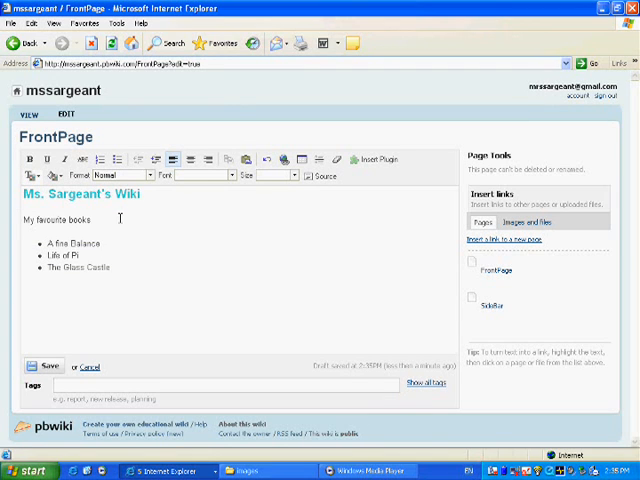
{"action": "triple_click", "coordinate": [70, 194]}
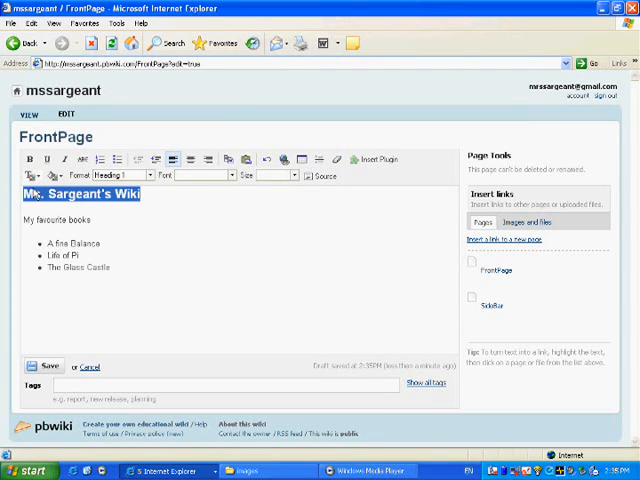
{"action": "left_click", "coordinate": [228, 176]}
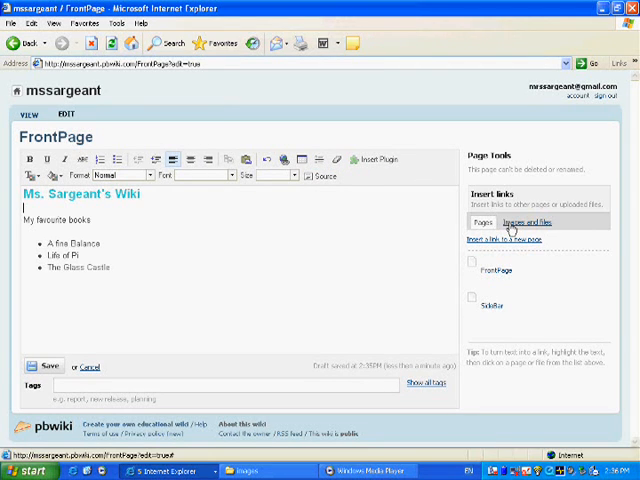
Upload Mssargeant.jpg and insert the photo beneath the heading, above the book list.
{"action": "left_click", "coordinate": [526, 222]}
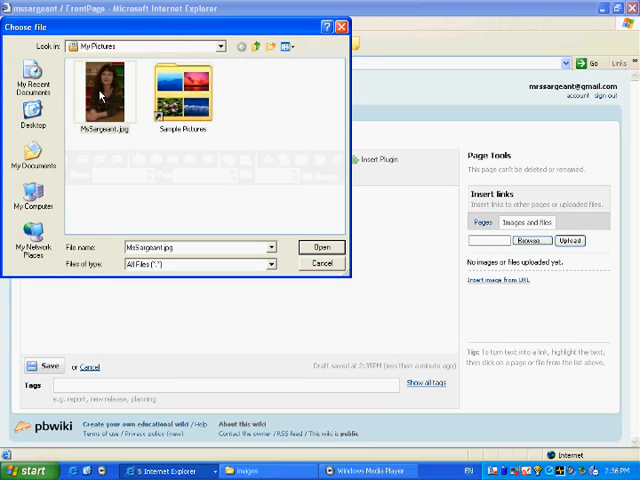
{"action": "left_click", "coordinate": [104, 90]}
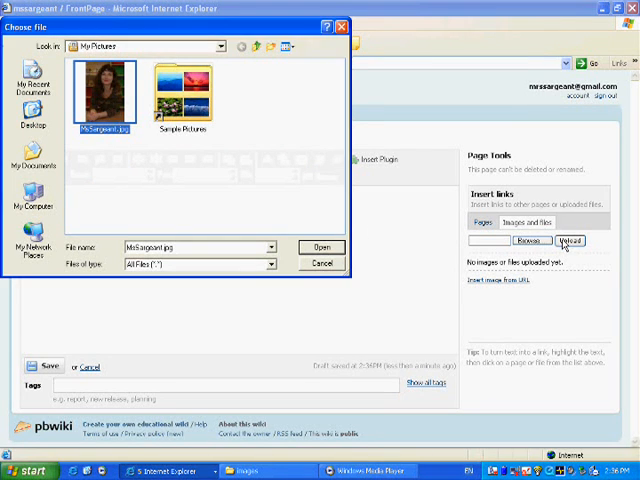
{"action": "left_click", "coordinate": [320, 246]}
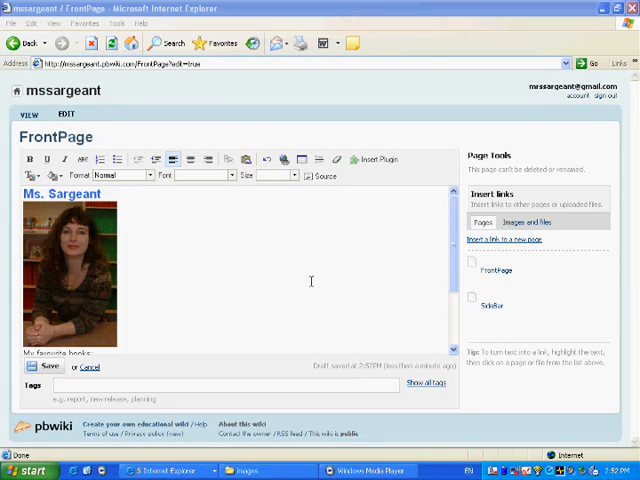
{"action": "mouse_move", "coordinate": [412, 212]}
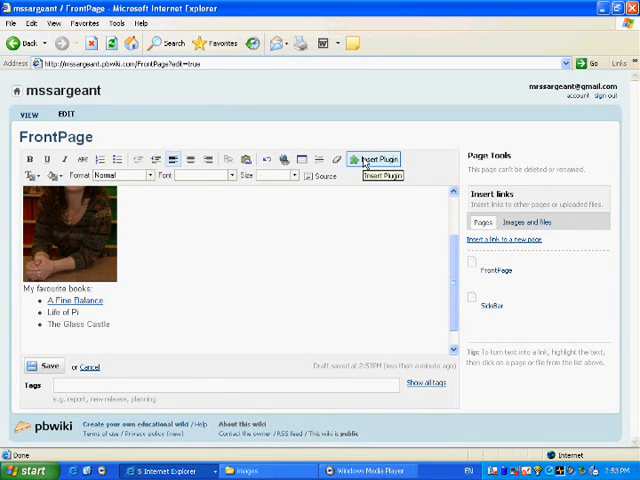
Choose the YouTube video plugin from the Insert Plugin choices.
{"action": "left_click", "coordinate": [378, 160]}
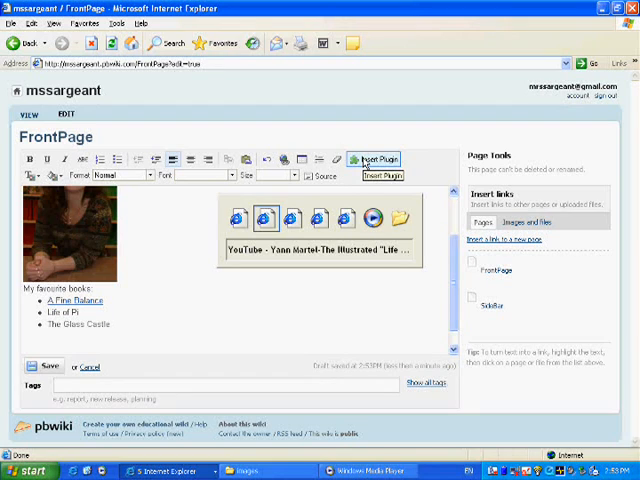
{"action": "left_click", "coordinate": [372, 218]}
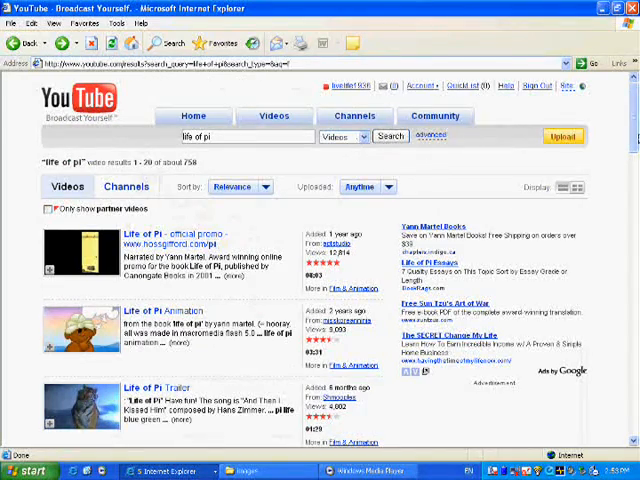
Look through YouTube's life of pi results for a video to embed.
{"action": "scroll", "scroll_direction": "down", "scroll_amount": 3}
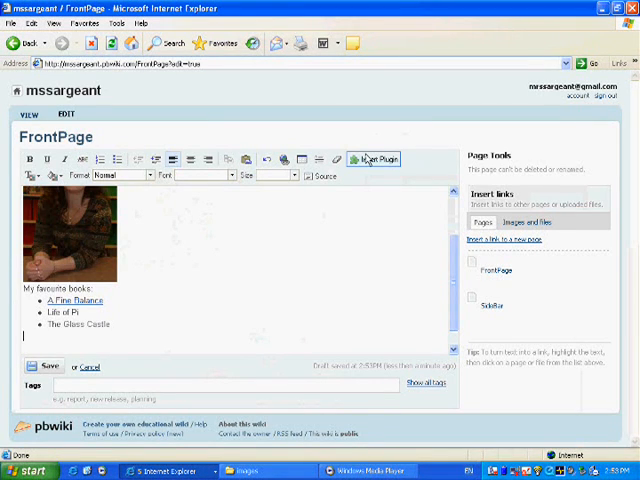
Embed the Life of Pi YouTube video via its pasted code, preview and insert it, then save the front page.
{"action": "left_click", "coordinate": [372, 160]}
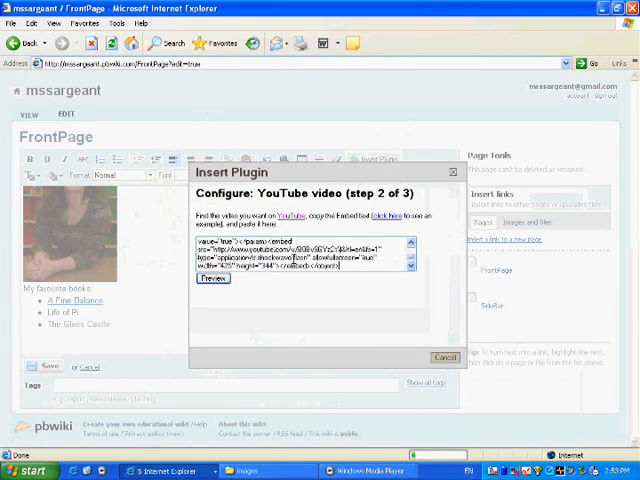
{"action": "left_click", "coordinate": [206, 278]}
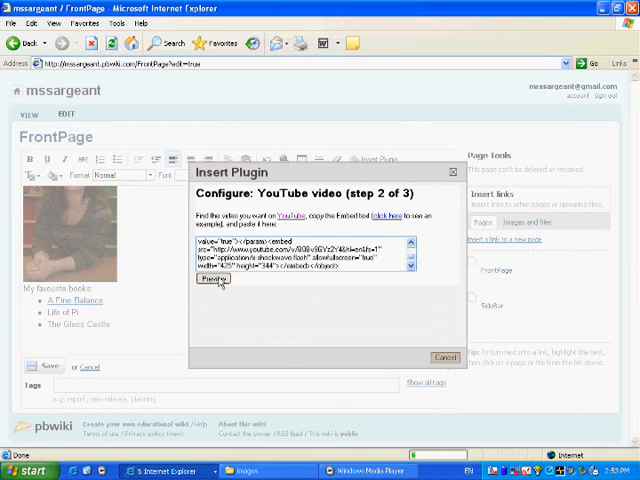
{"action": "left_click", "coordinate": [204, 280]}
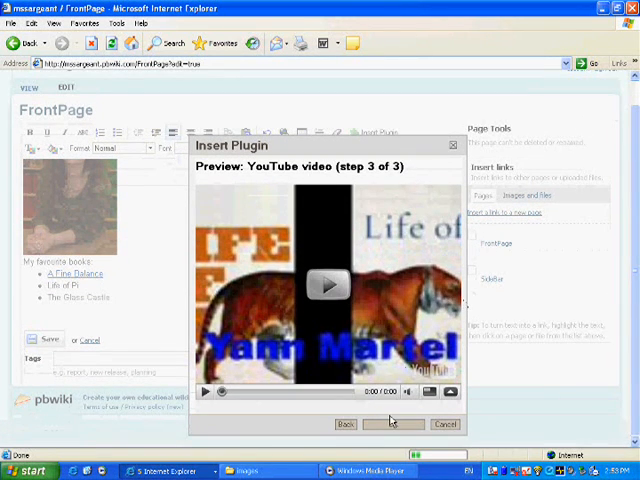
{"action": "left_click", "coordinate": [392, 424]}
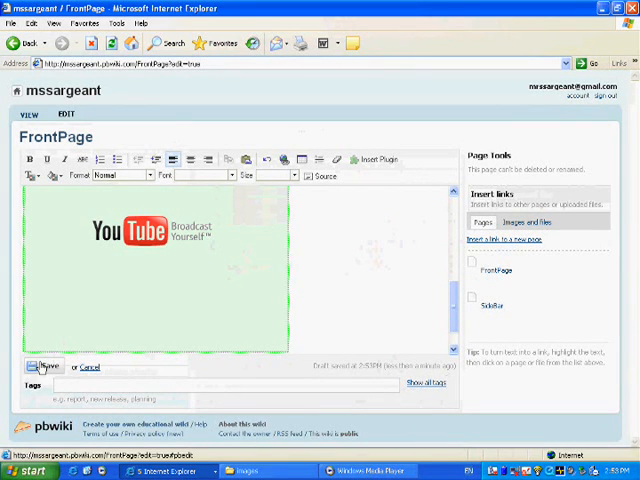
{"action": "left_click", "coordinate": [46, 366]}
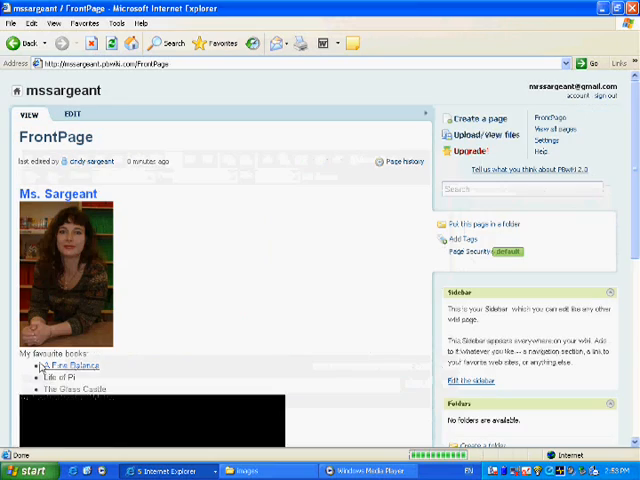
{"action": "scroll", "scroll_direction": "down", "scroll_amount": 3}
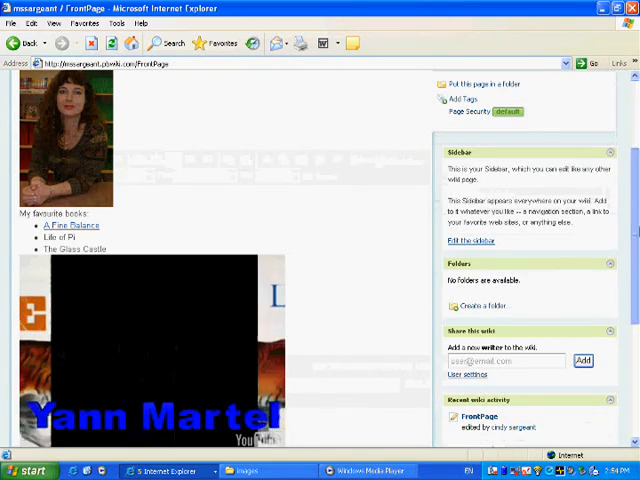
{"action": "scroll", "scroll_direction": "down", "scroll_amount": 3}
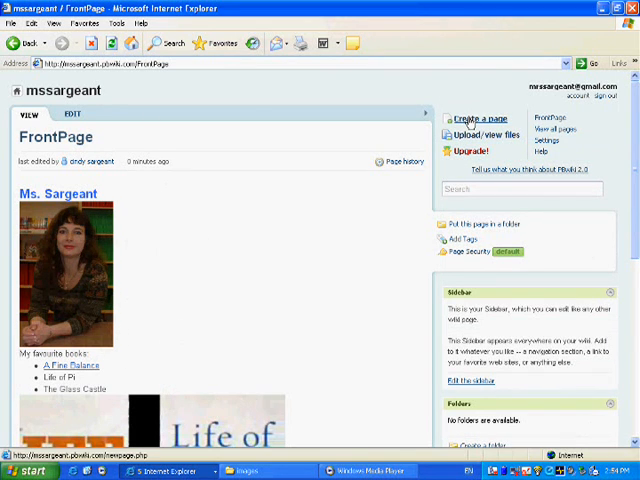
Create a new page named 'Ms Sargeants Classes' with no template.
{"action": "left_click", "coordinate": [476, 118]}
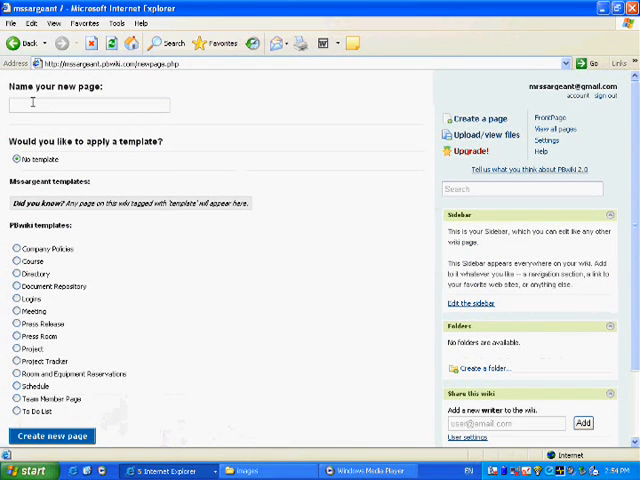
{"action": "left_click", "coordinate": [90, 104]}
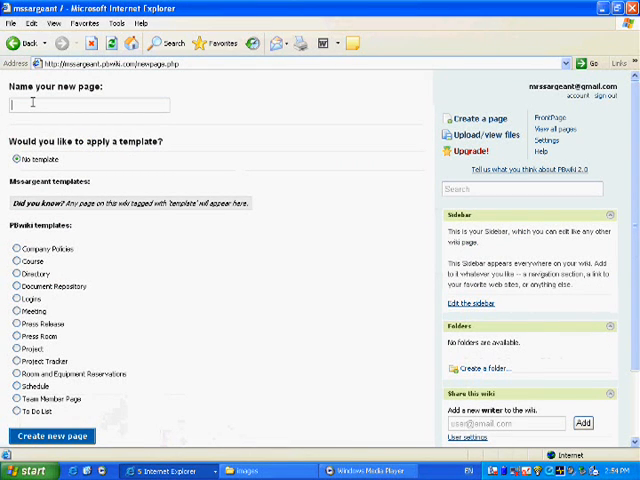
{"action": "type", "text": "Me"}
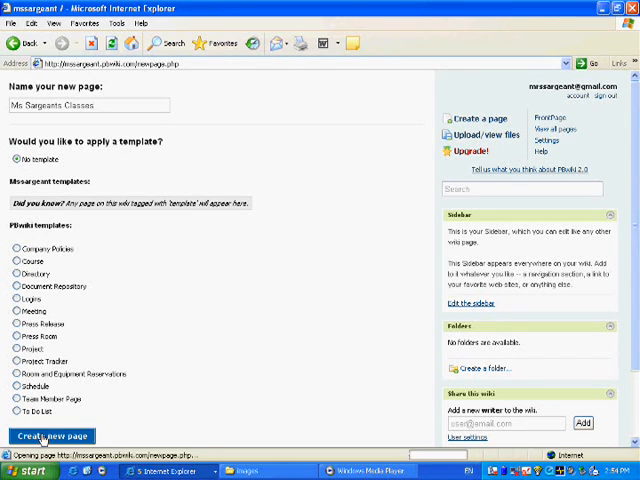
{"action": "left_click", "coordinate": [52, 436]}
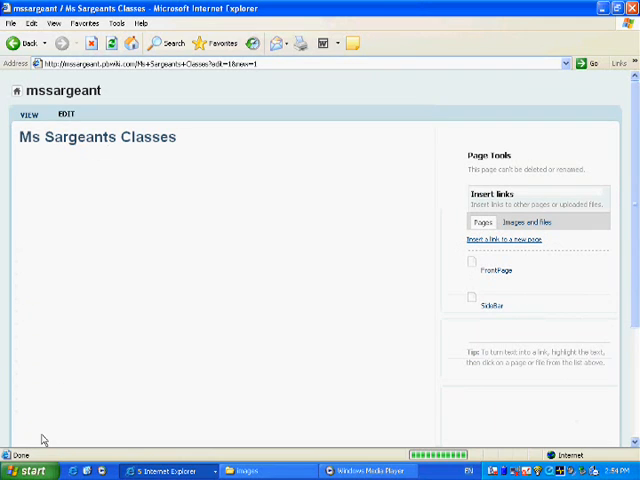
List the three English course codes in the Ms Sargeants Classes page body.
{"action": "left_click", "coordinate": [68, 114]}
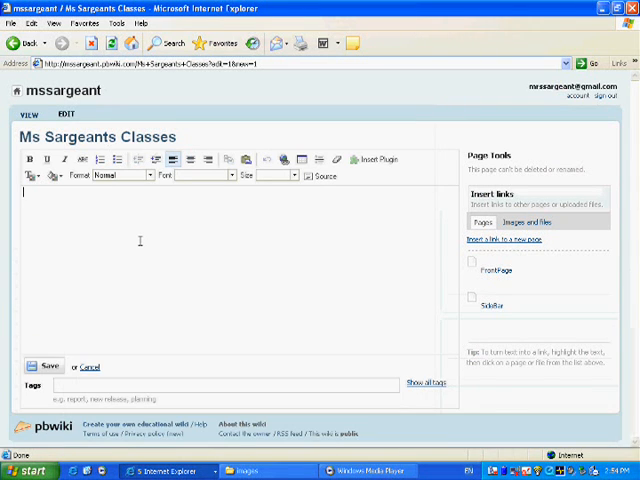
{"action": "type", "text": "Eng 4"}
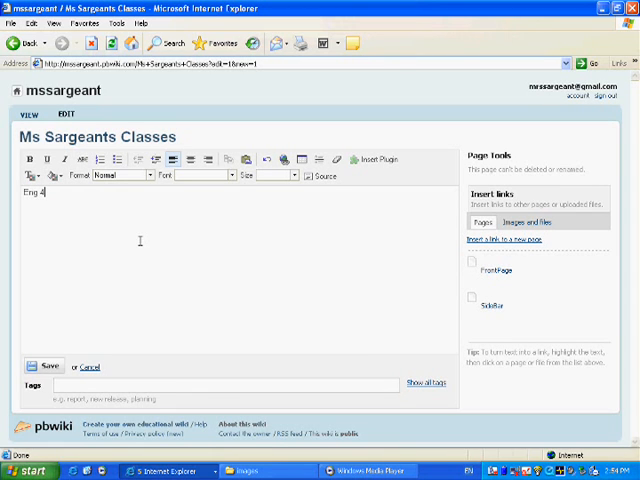
{"action": "type", "text": "U!"}
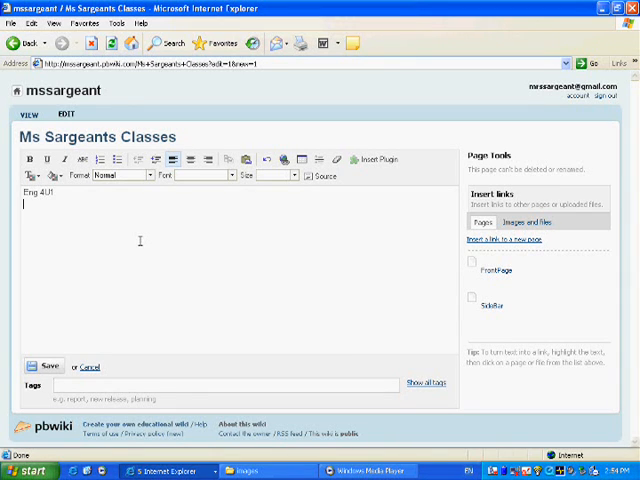
{"action": "type", "text": "Eng 3C1"}
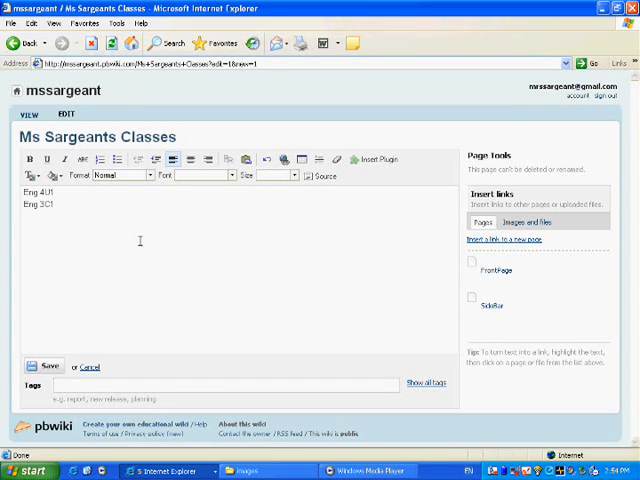
{"action": "type", "text": "Eng 2P1"}
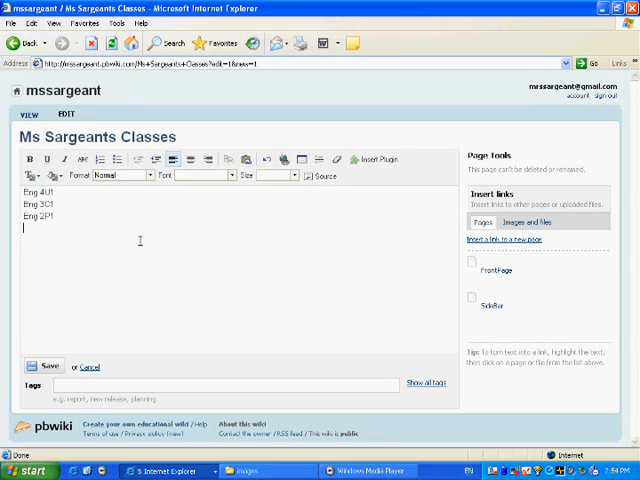
Add that all coursework and assignments are on this page and marks will also be posted.
{"action": "type", "text": "All"}
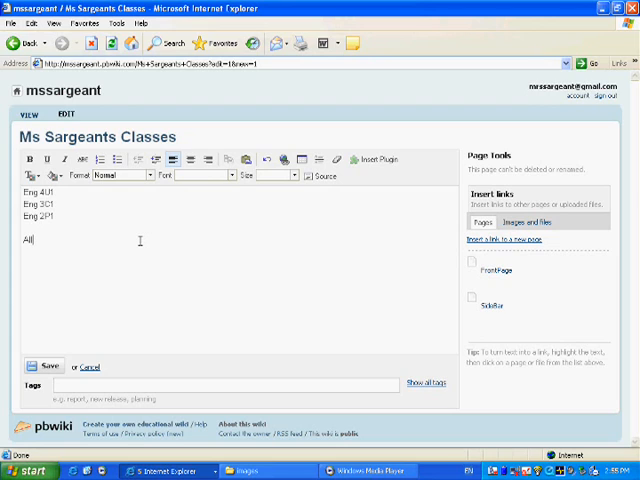
{"action": "type", "text": "course"}
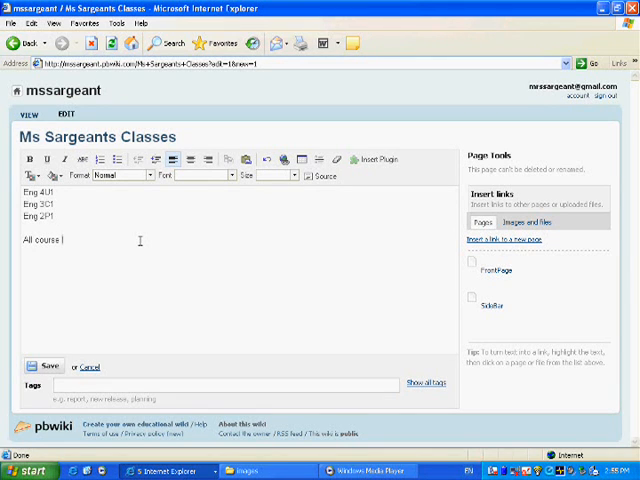
{"action": "type", "text": "work a"}
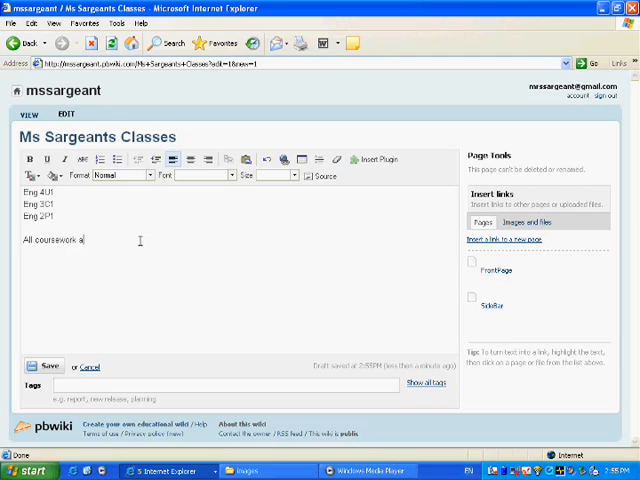
{"action": "type", "text": "nd assignments"}
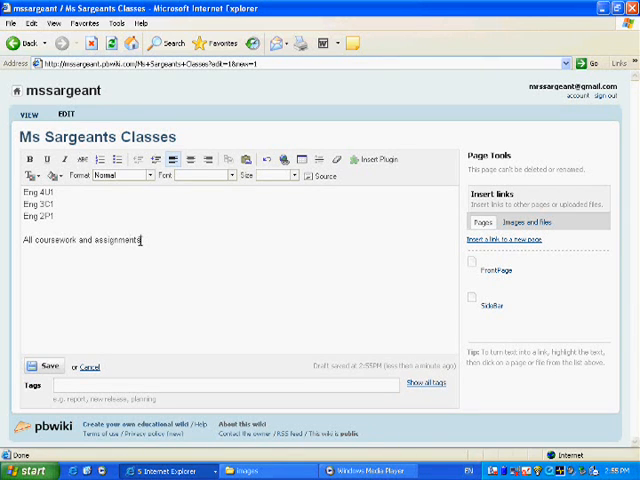
{"action": "type", "text": "are on this page"}
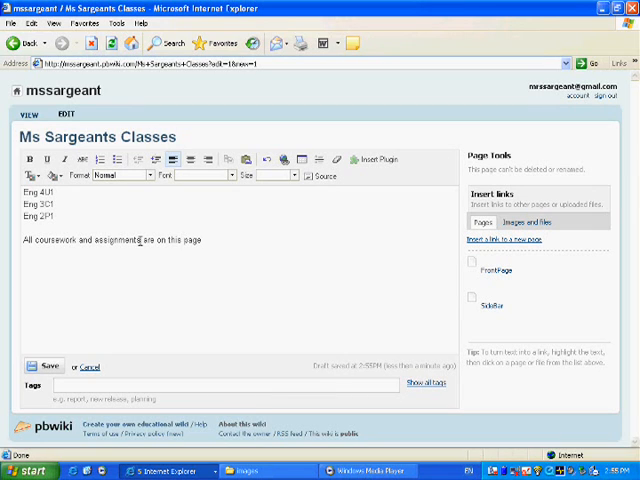
{"action": "type", "text": "Marks"}
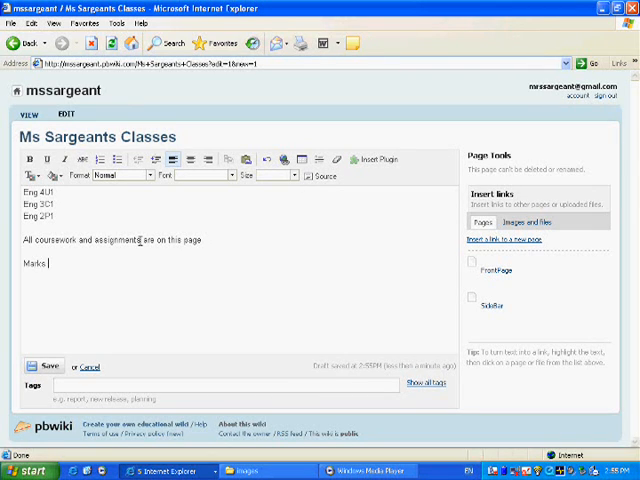
{"action": "type", "text": "will also"}
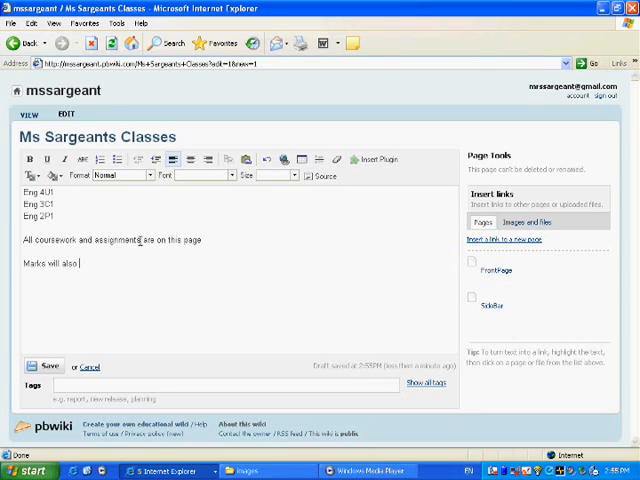
{"action": "type", "text": "be poste"}
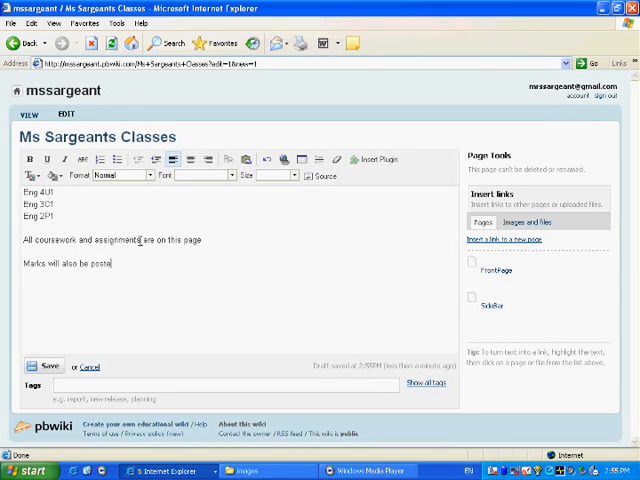
{"action": "type", "text": "d"}
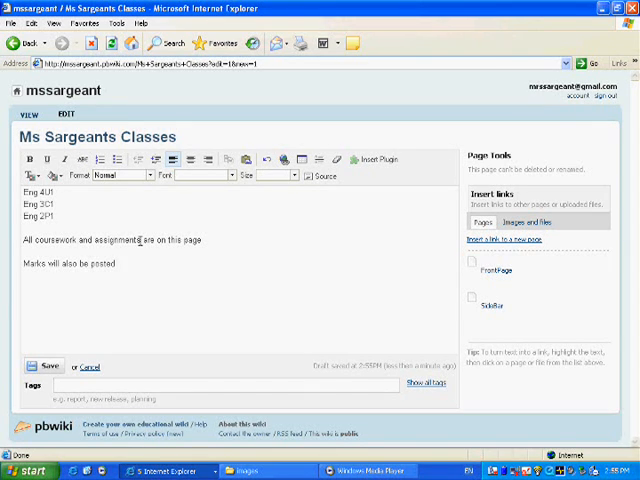
{"action": "type", "text": "fro"}
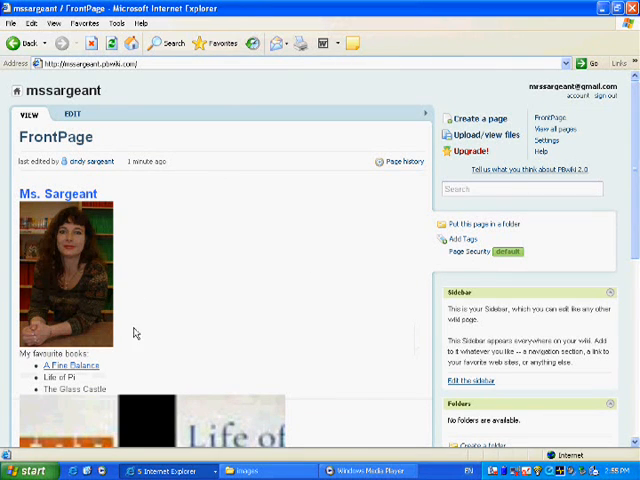
{"action": "mouse_move", "coordinate": [108, 200]}
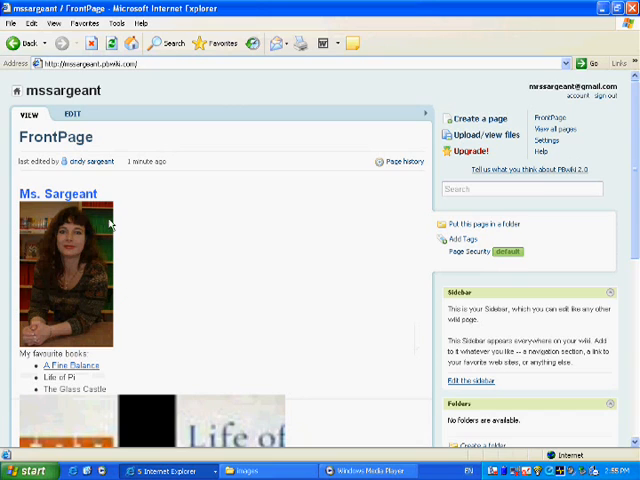
{"action": "mouse_move", "coordinate": [116, 360]}
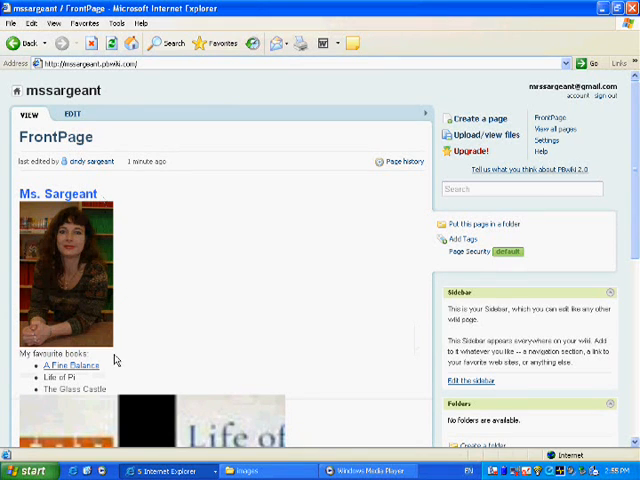
Select The Glass Castle in the FrontPage book list and switch to editing.
{"action": "double_click", "coordinate": [80, 388]}
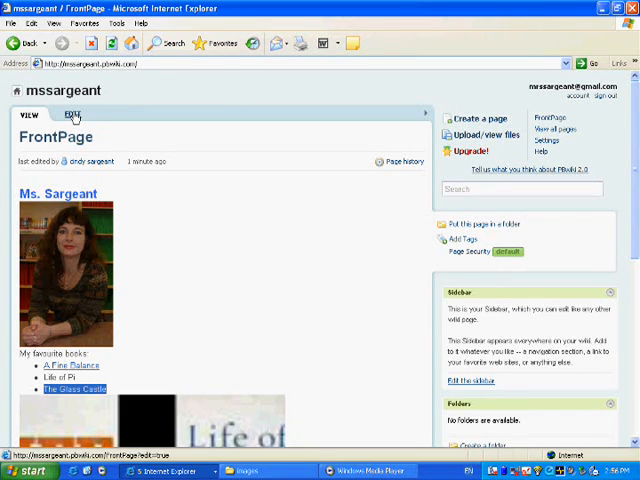
{"action": "left_click", "coordinate": [66, 114]}
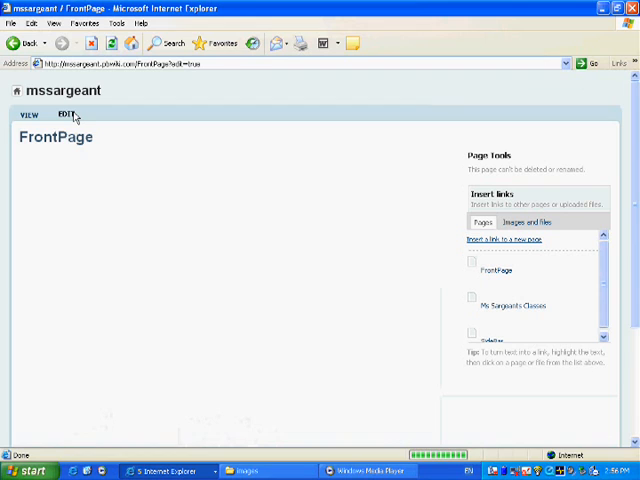
Link the book entry to the Ms Sargeants Classes page and save the FrontPage.
{"action": "left_click", "coordinate": [68, 114]}
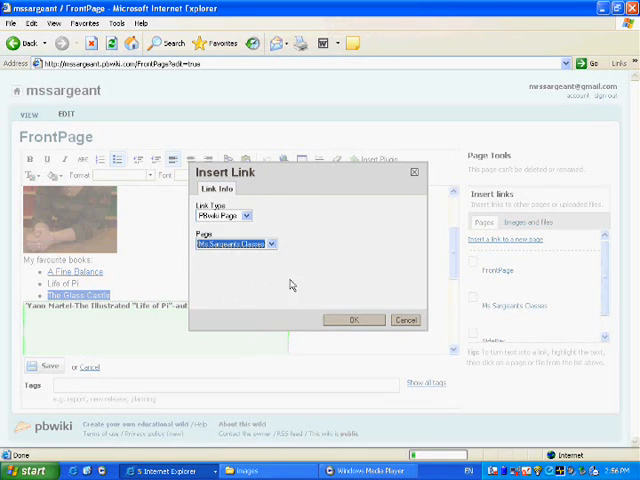
{"action": "left_click", "coordinate": [356, 320]}
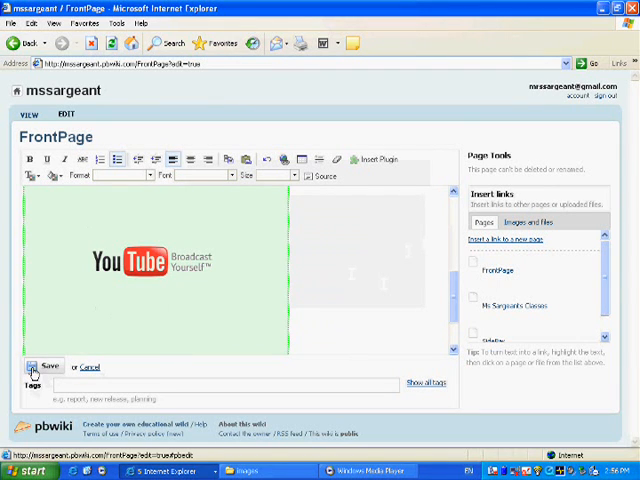
{"action": "left_click", "coordinate": [44, 368]}
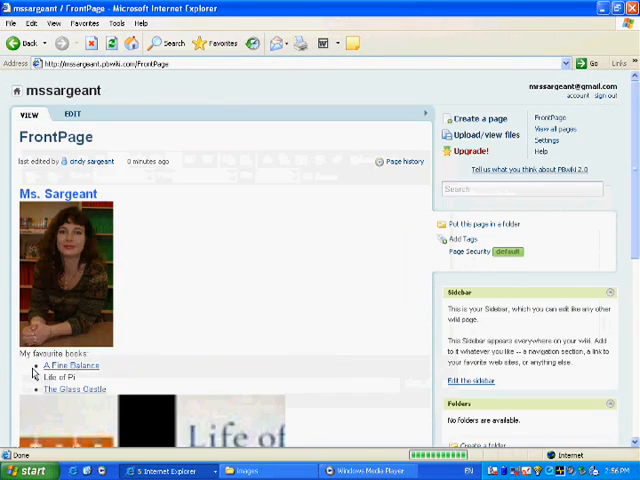